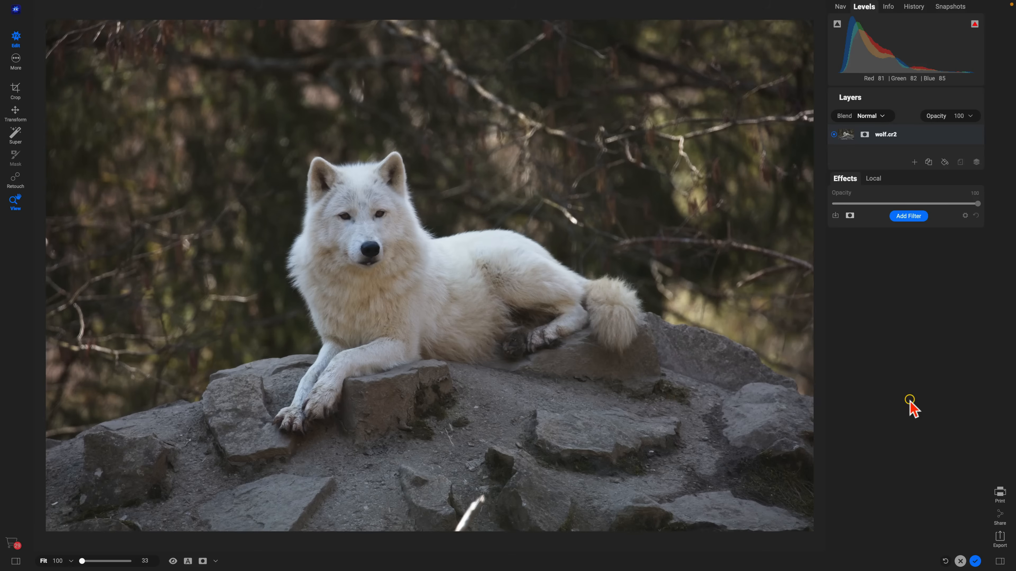
mouse_move(451, 279)
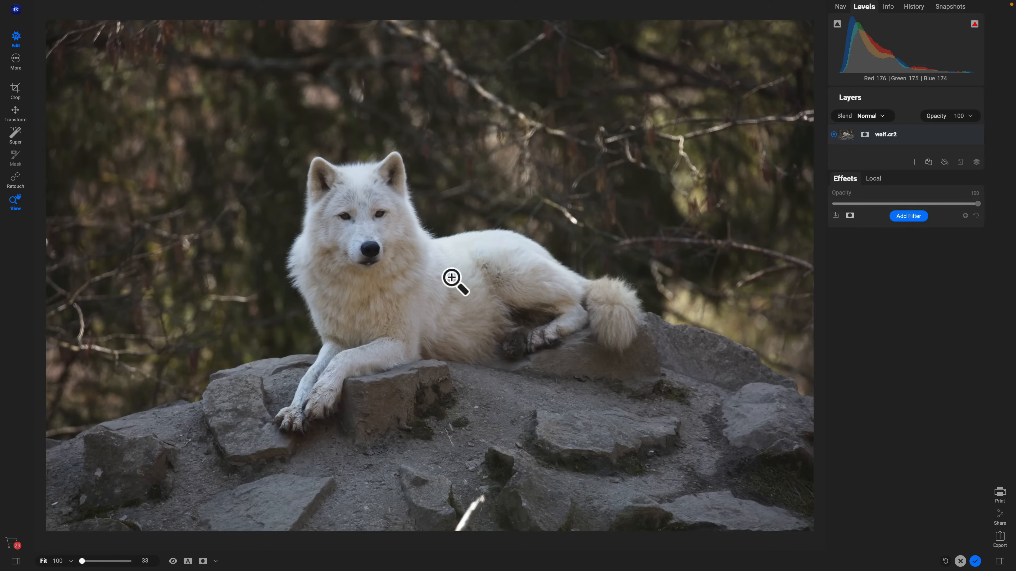
mouse_move(469, 525)
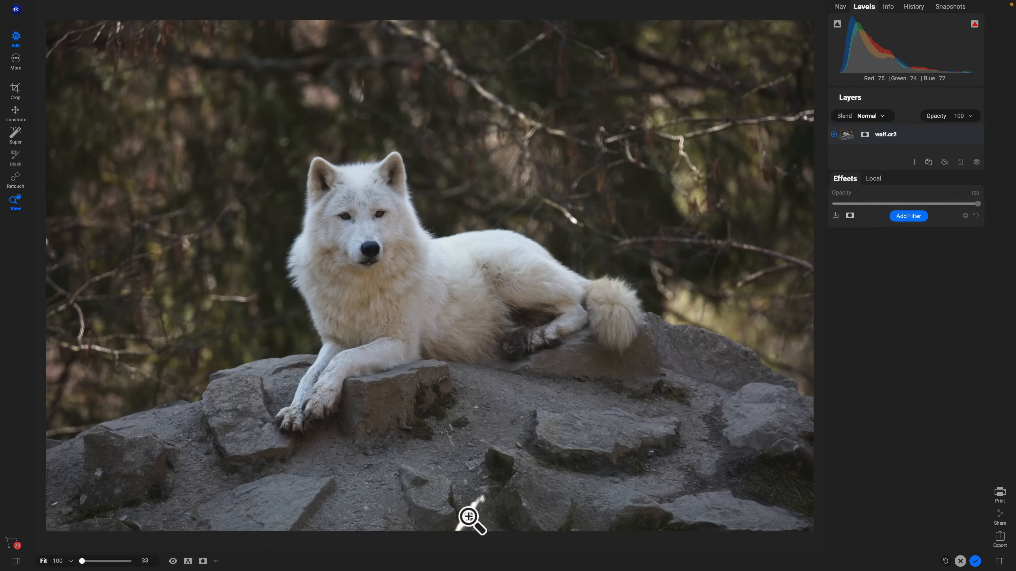
Crop the photo to a tighter 2x3 frame around the wolf and rock from the top-left corner.
left_click(15, 179)
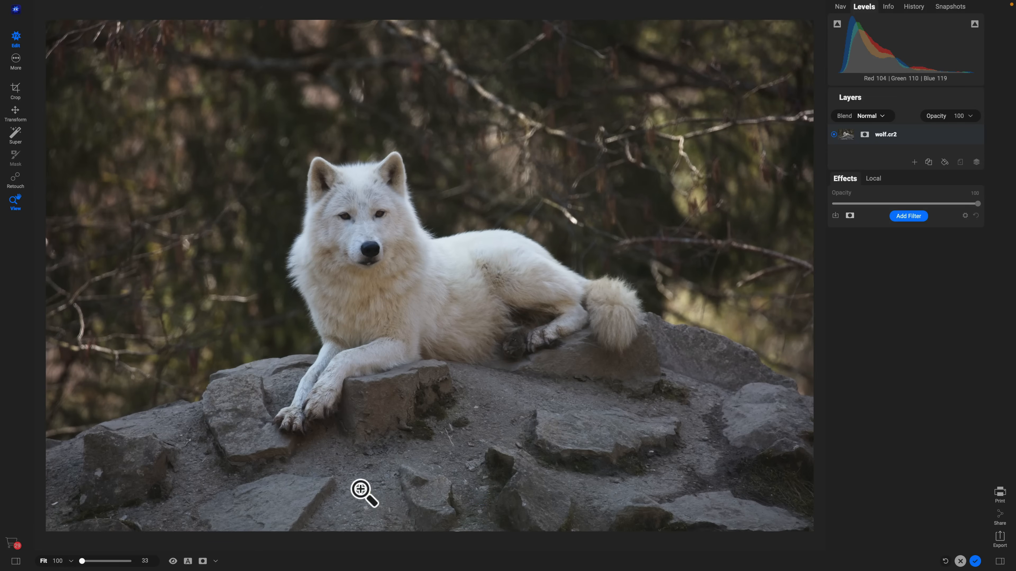
mouse_move(400, 337)
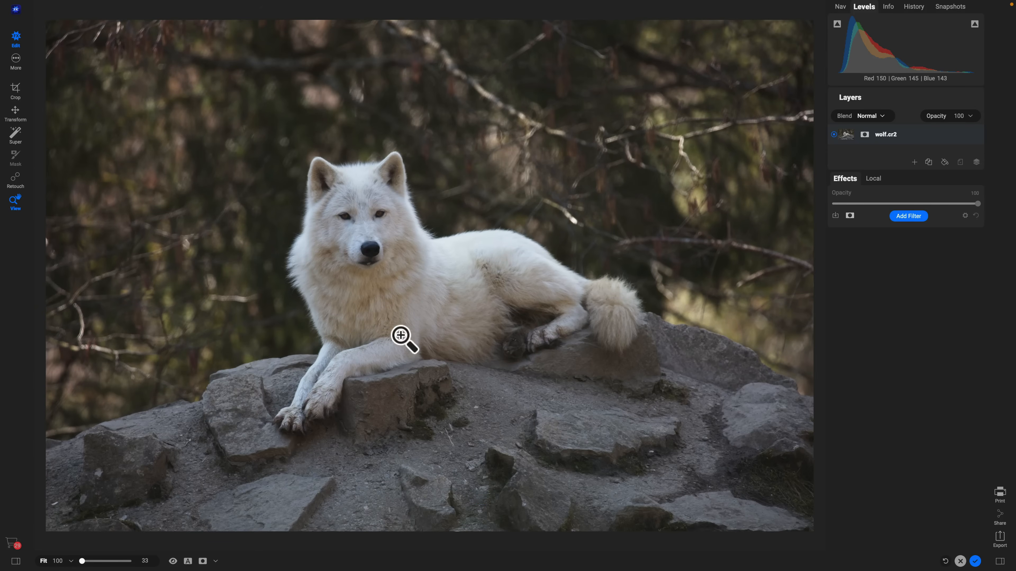
left_click(15, 87)
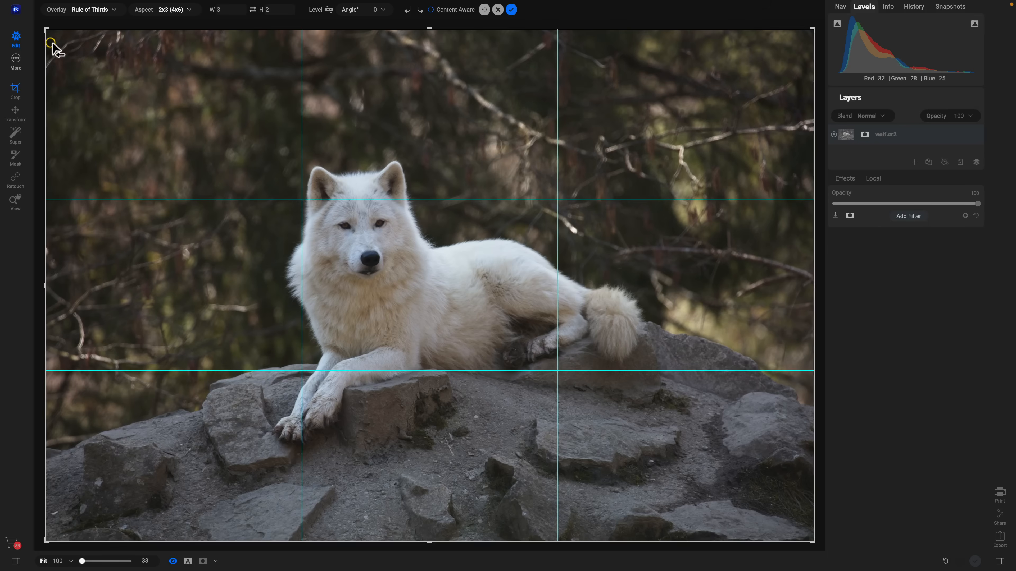
left_click_drag(52, 42, 60, 35)
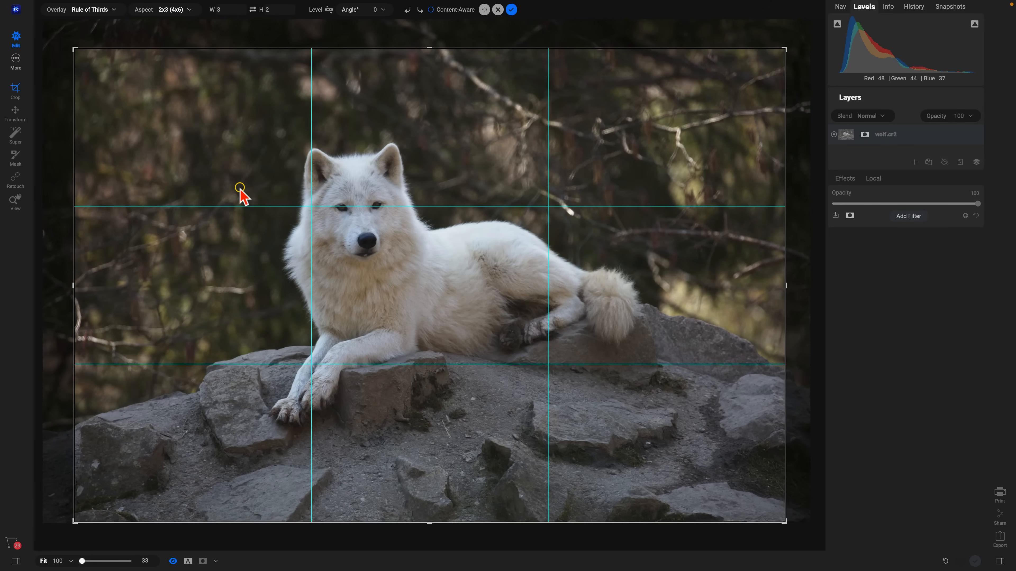
left_click(512, 10)
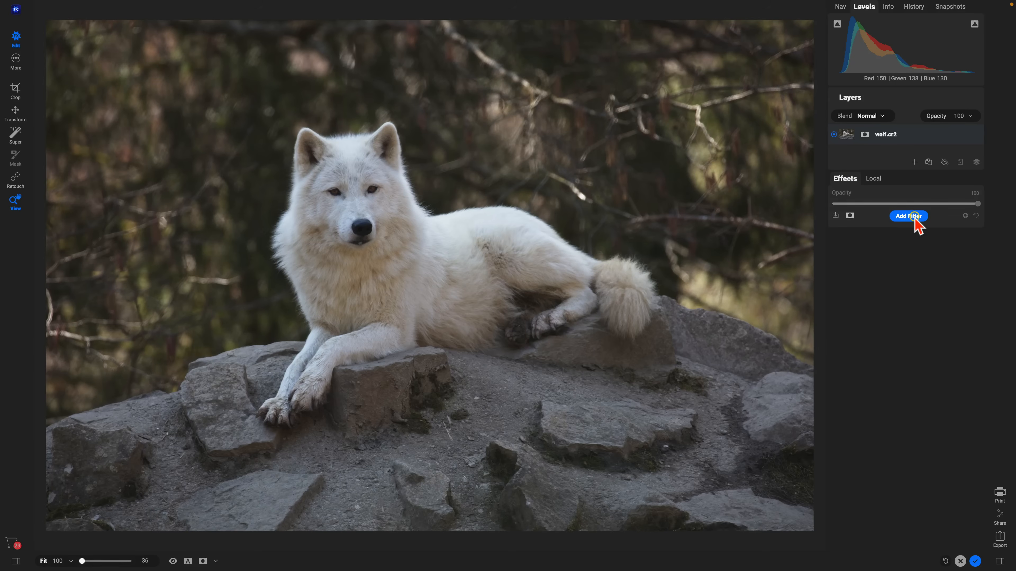
left_click(908, 216)
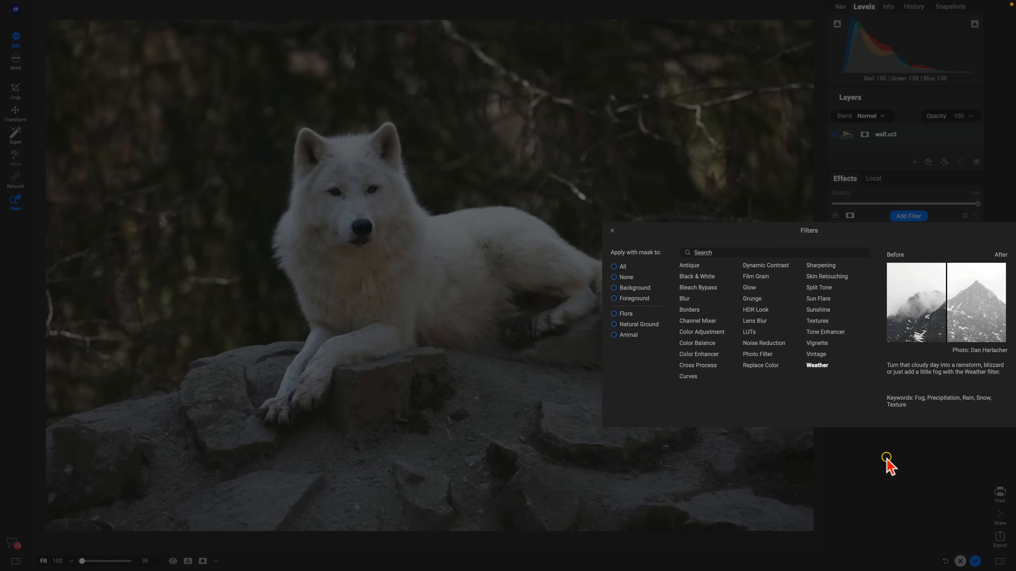
left_click(612, 230)
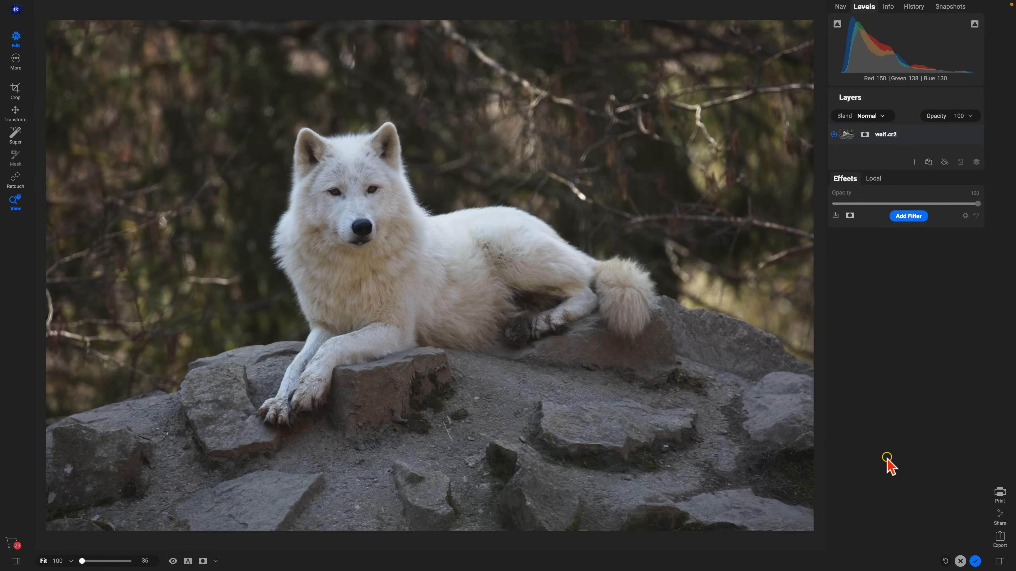
Super Select the background, then add Dynamic Contrast in Surreal and again in Natural style.
left_click(15, 135)
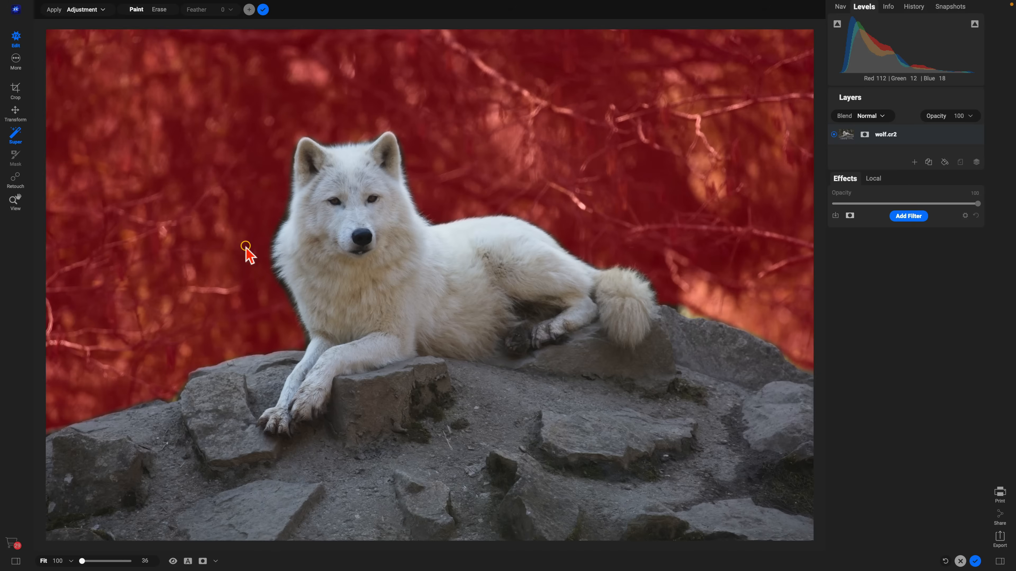
left_click_drag(246, 249, 340, 321)
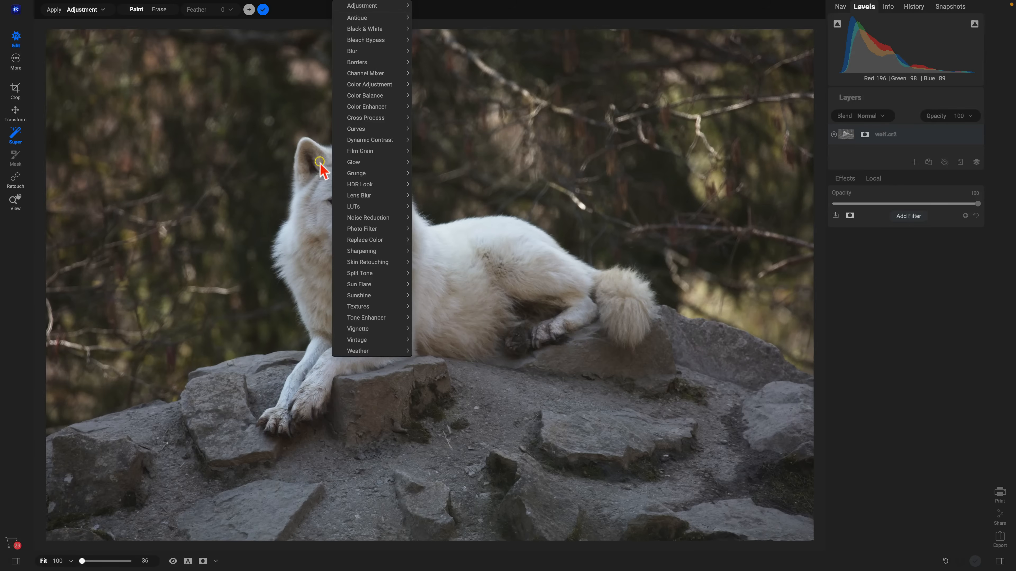
mouse_move(369, 140)
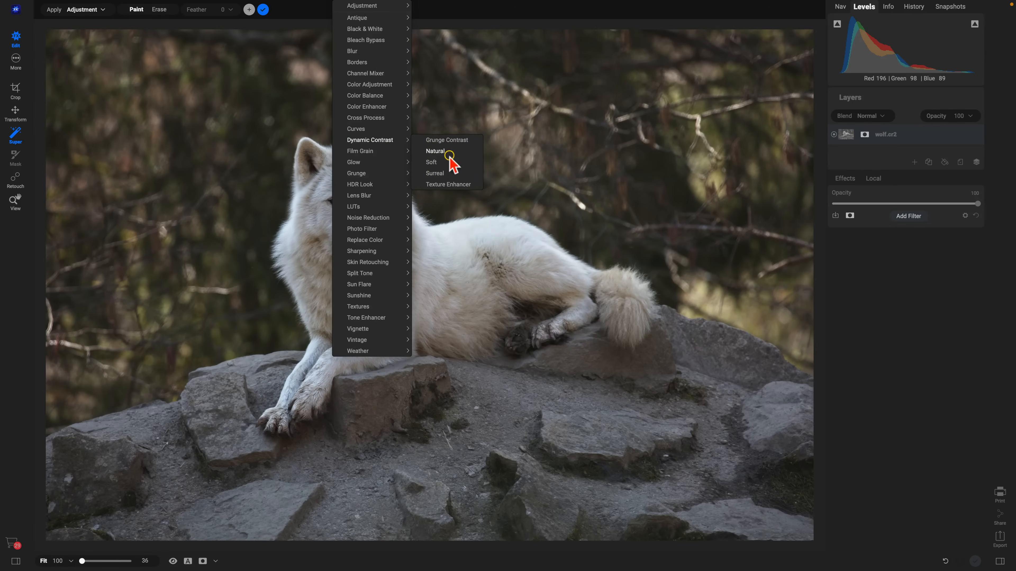
mouse_move(447, 173)
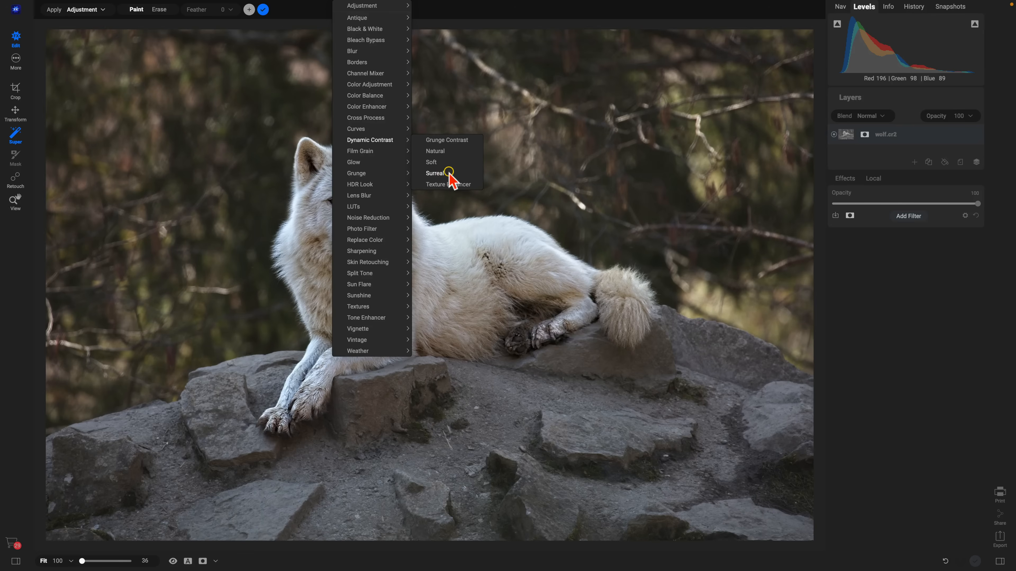
left_click(435, 173)
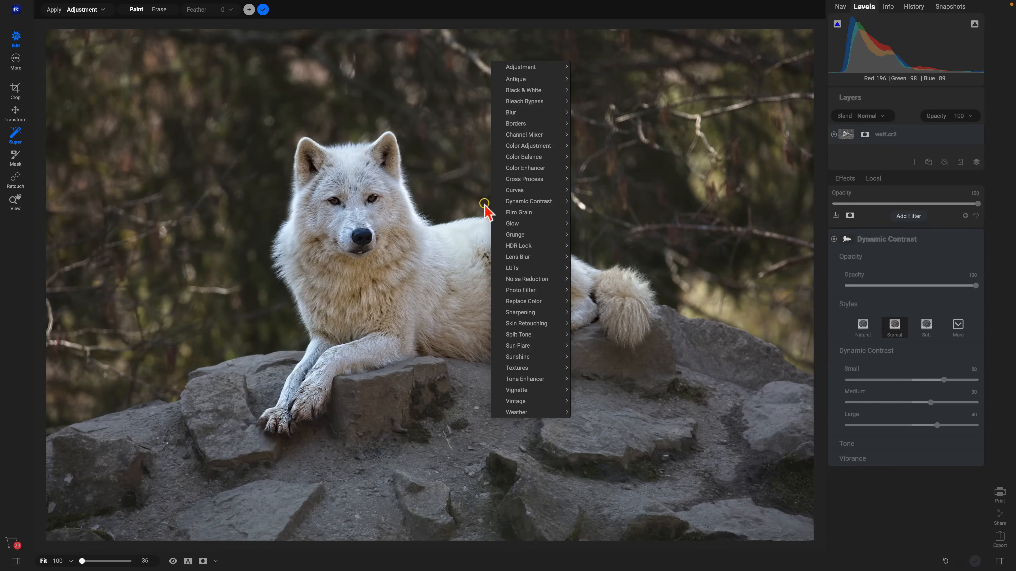
mouse_move(528, 201)
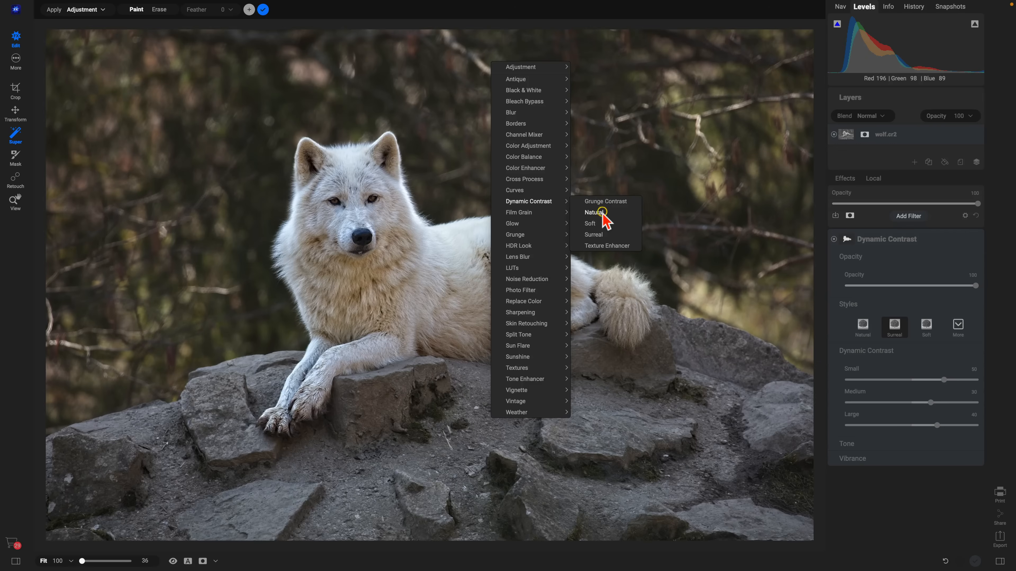
left_click(595, 212)
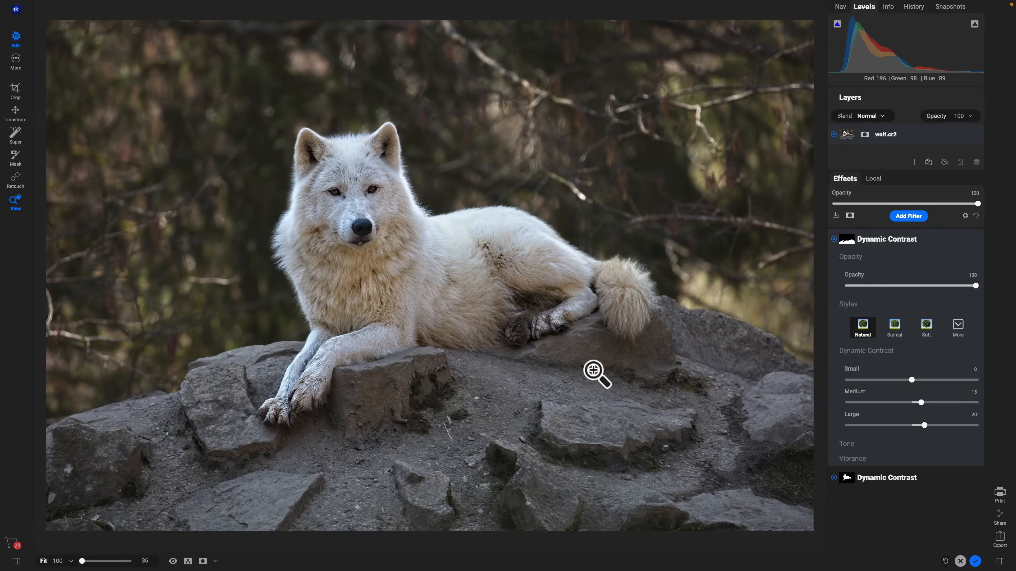
Add a Glow filter in its Darker style above the Dynamic Contrast filters.
left_click(15, 134)
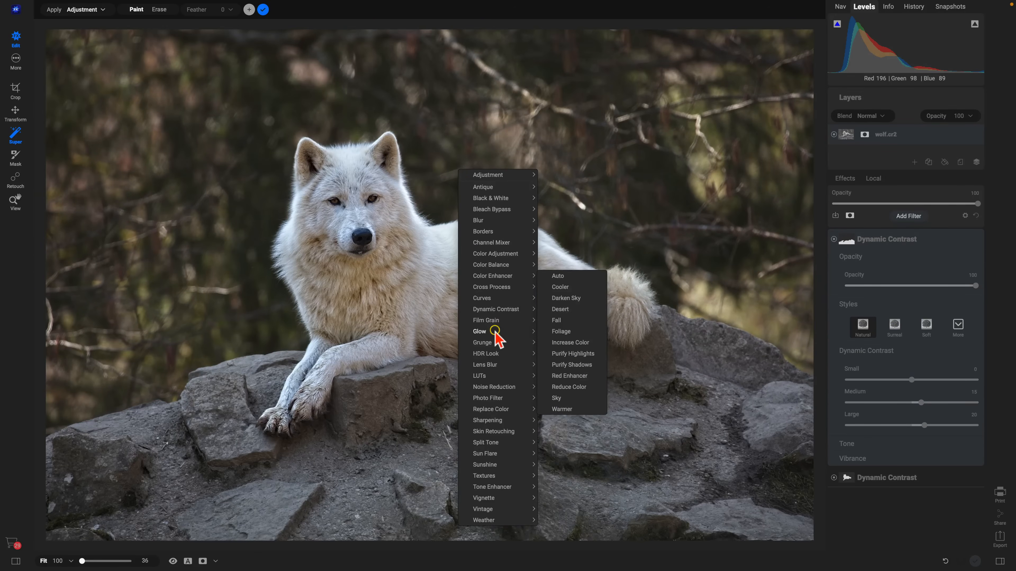
left_click(479, 332)
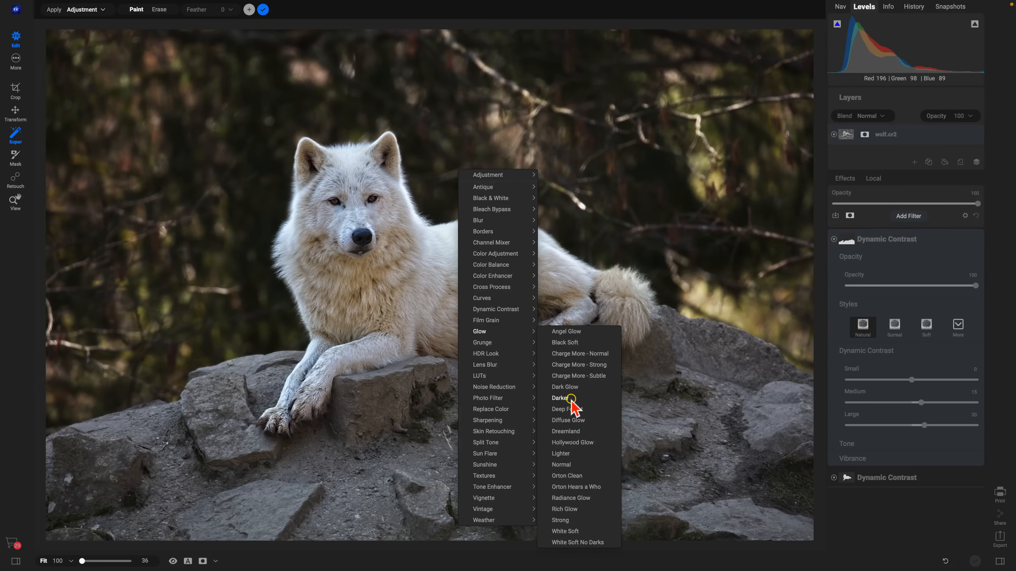
left_click(560, 398)
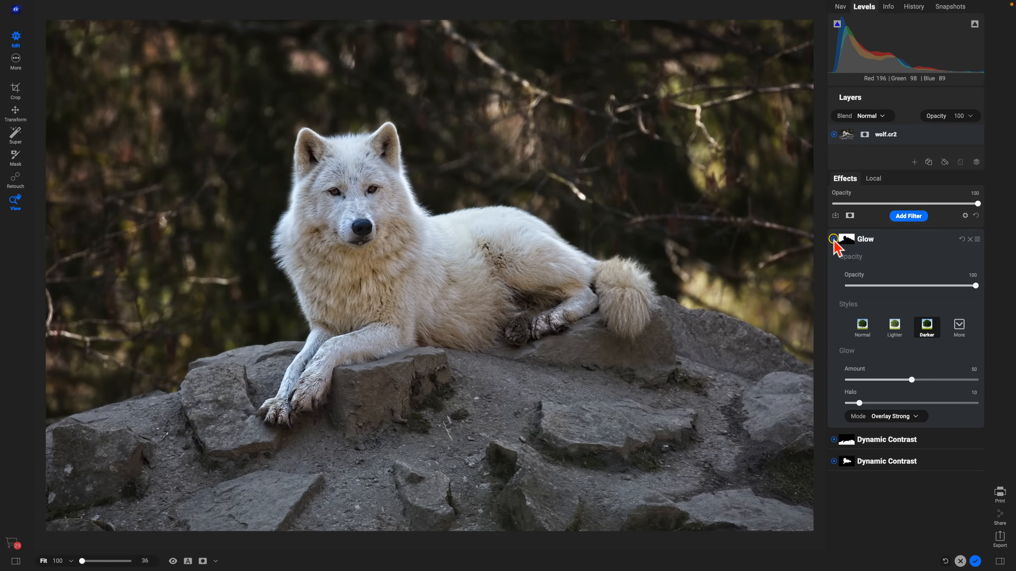
Toggle the Glow and lower Dynamic Contrast filters to compare their effect on the wolf.
left_click(831, 238)
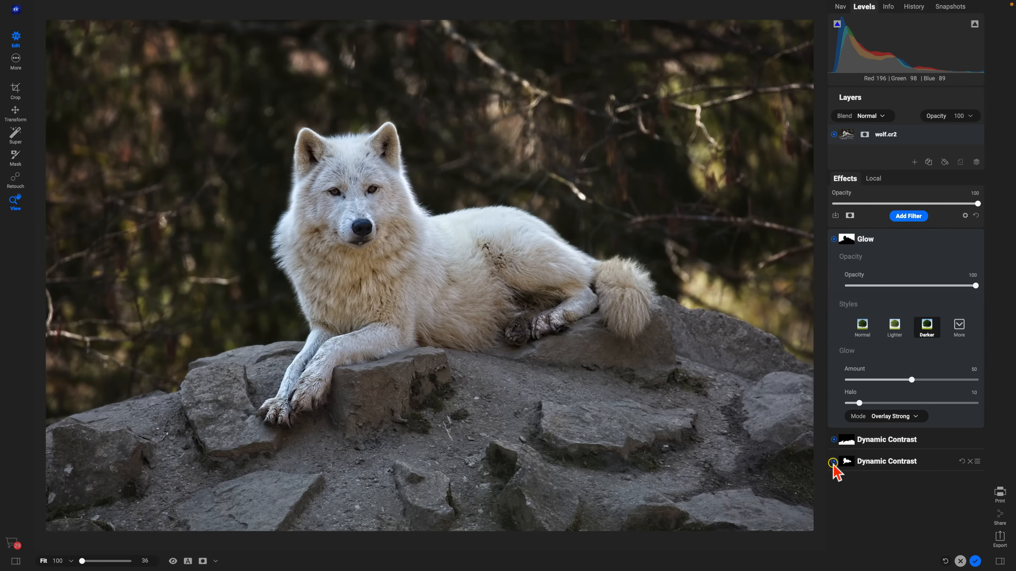
left_click(834, 462)
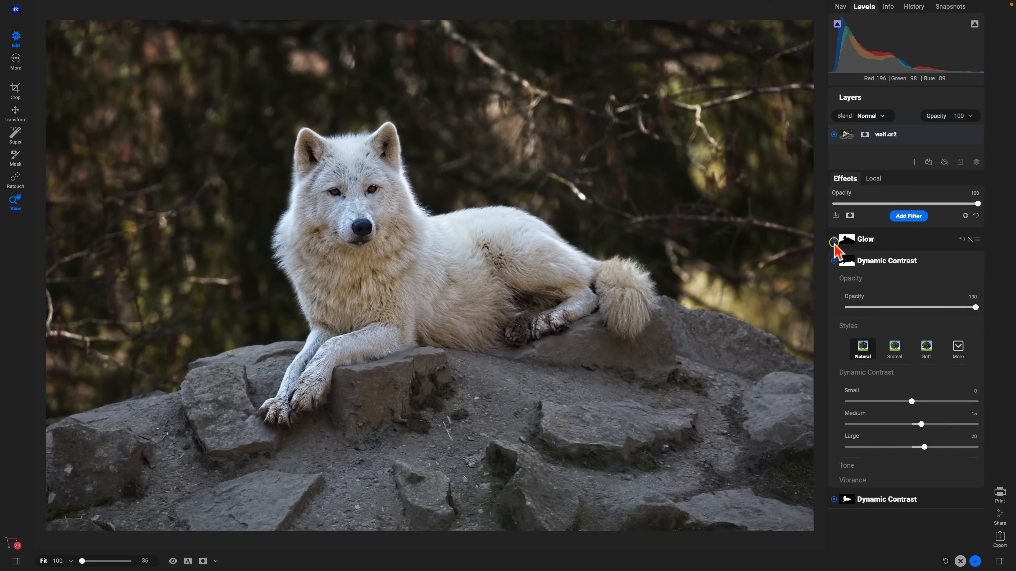
left_click(833, 240)
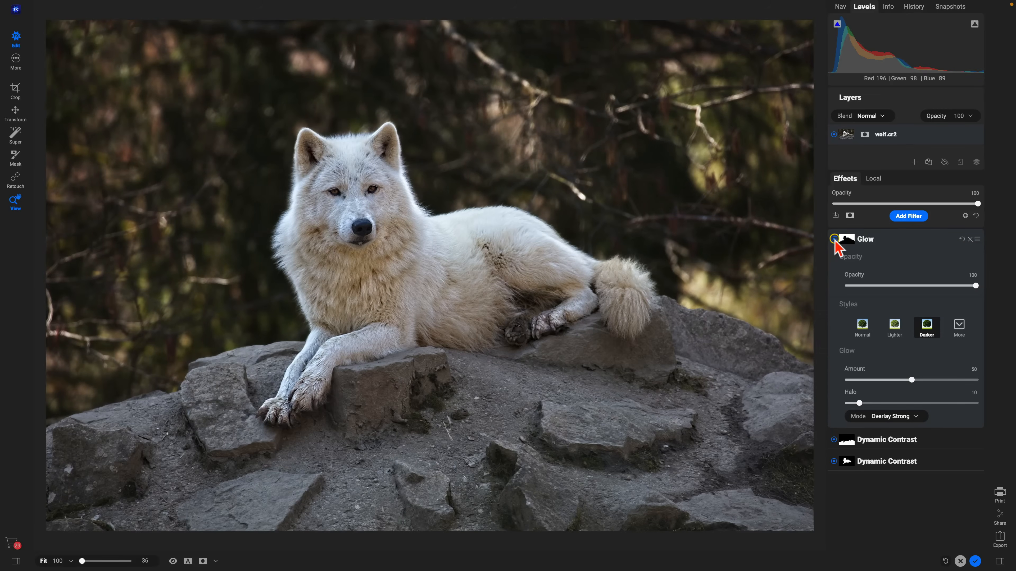
left_click(909, 215)
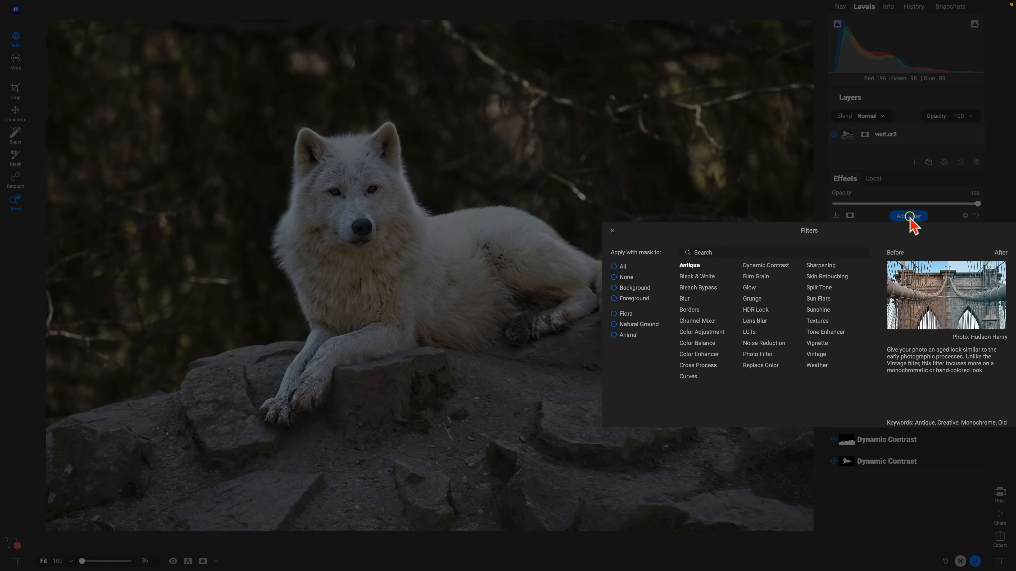
mouse_move(717, 257)
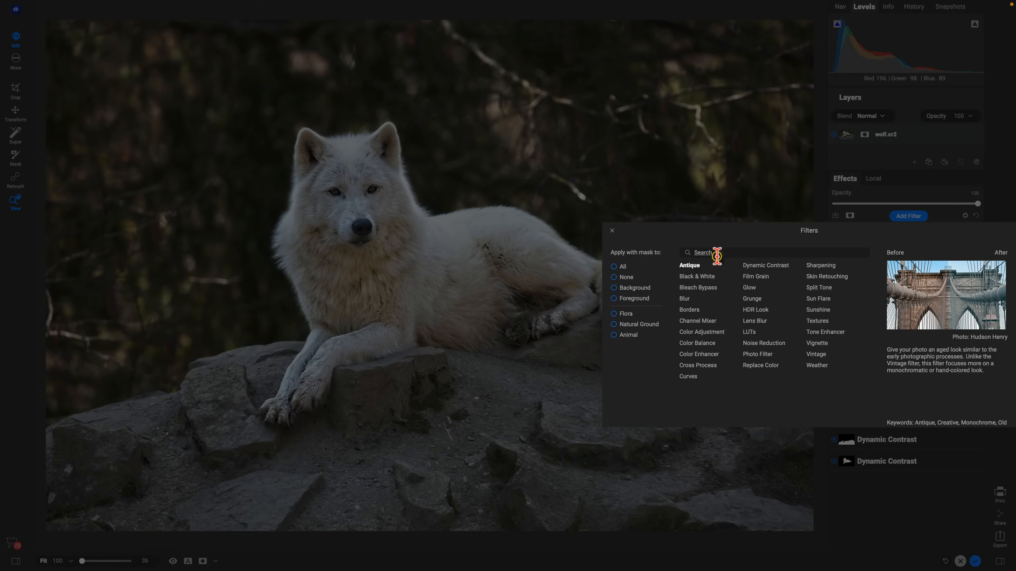
Add a Black & White filter and compare the monochrome wolf against the colour version.
left_click(696, 276)
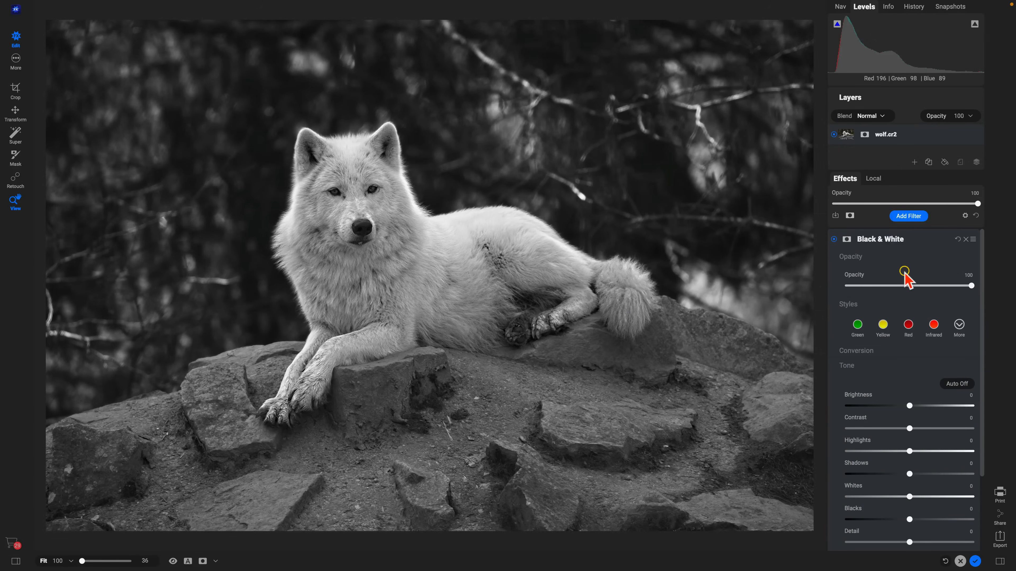
mouse_move(906, 280)
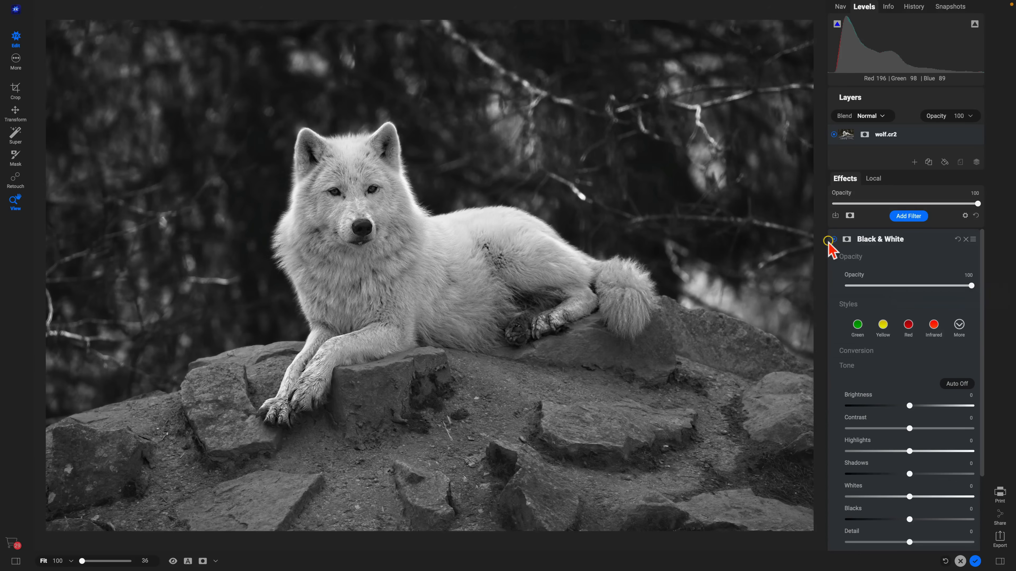
left_click(831, 239)
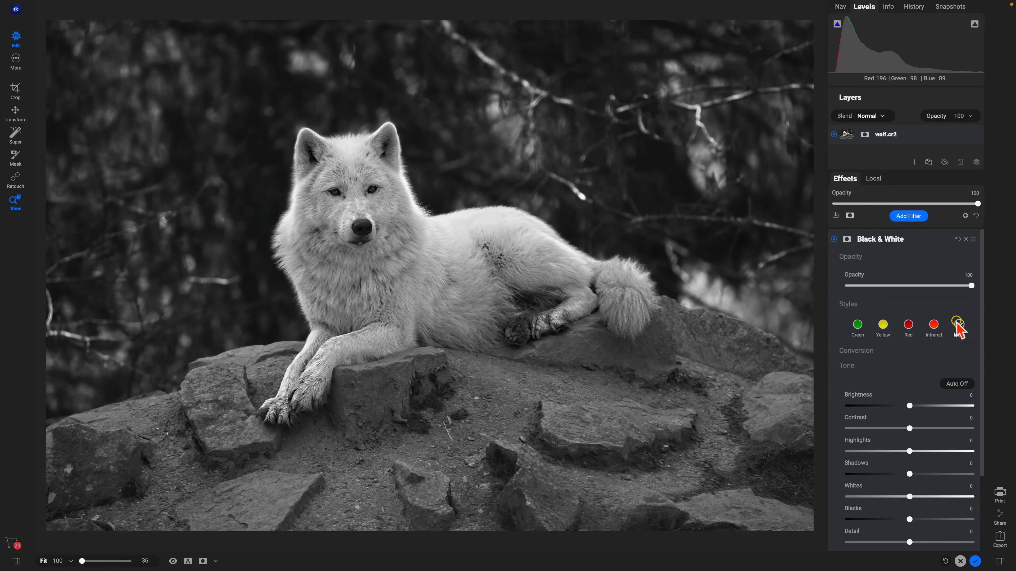
left_click(958, 323)
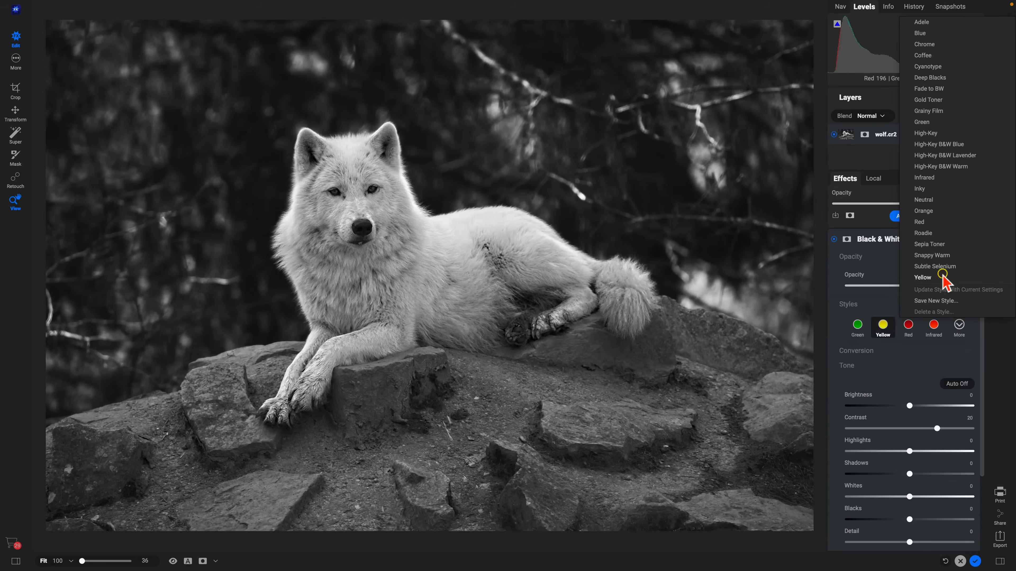
Preview the Roadie and Orange monochrome styles, then settle on the final style.
left_click(923, 233)
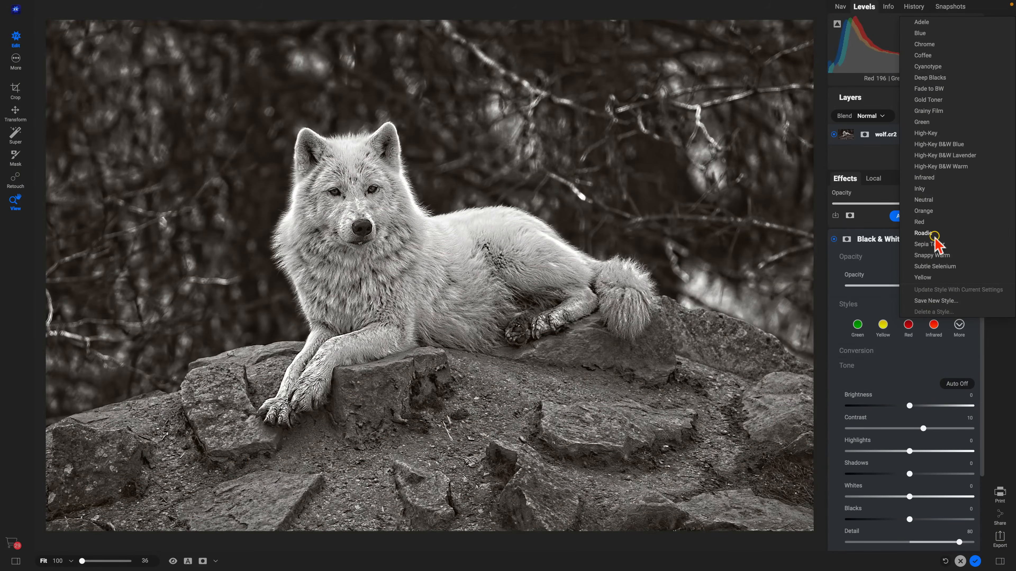
left_click(930, 211)
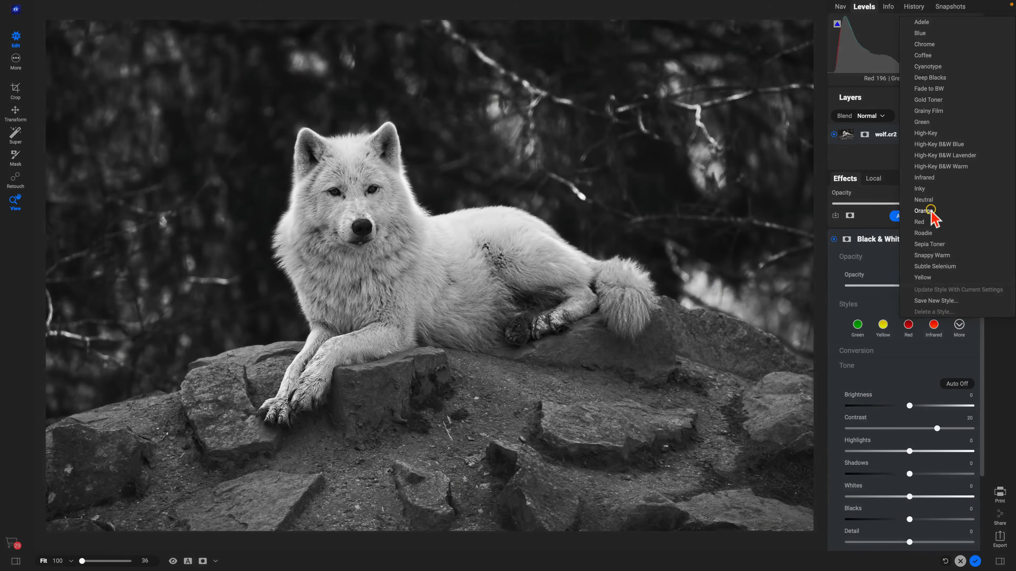
left_click(935, 266)
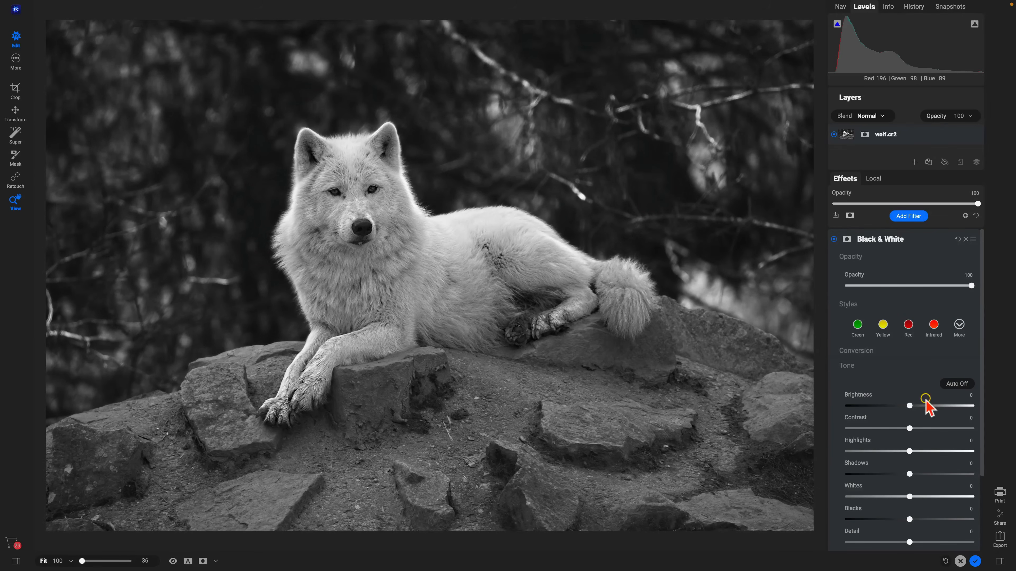
Add a Big Softy vignette and toggle Preview to compare against the unedited original.
left_click(909, 215)
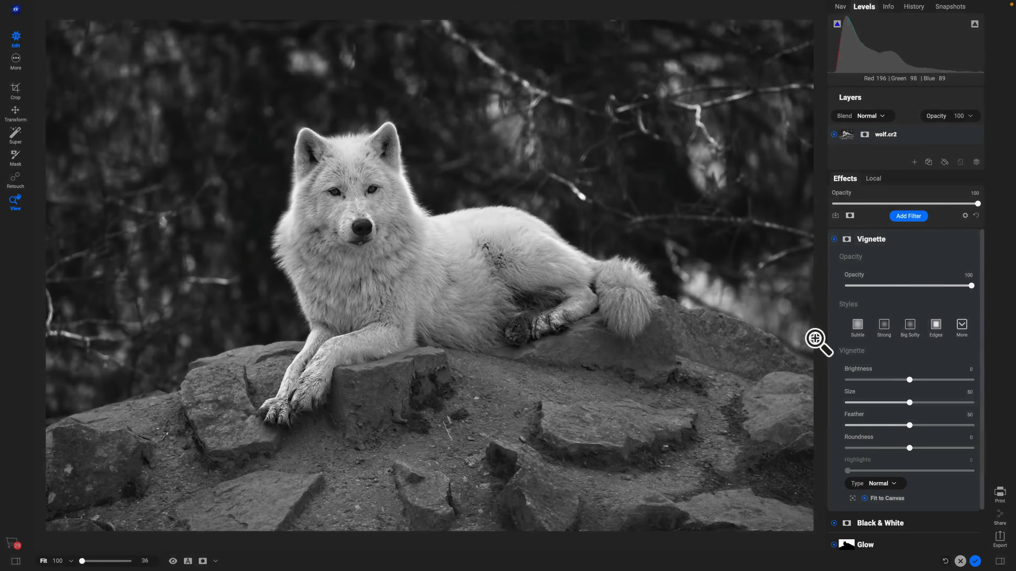
left_click(910, 325)
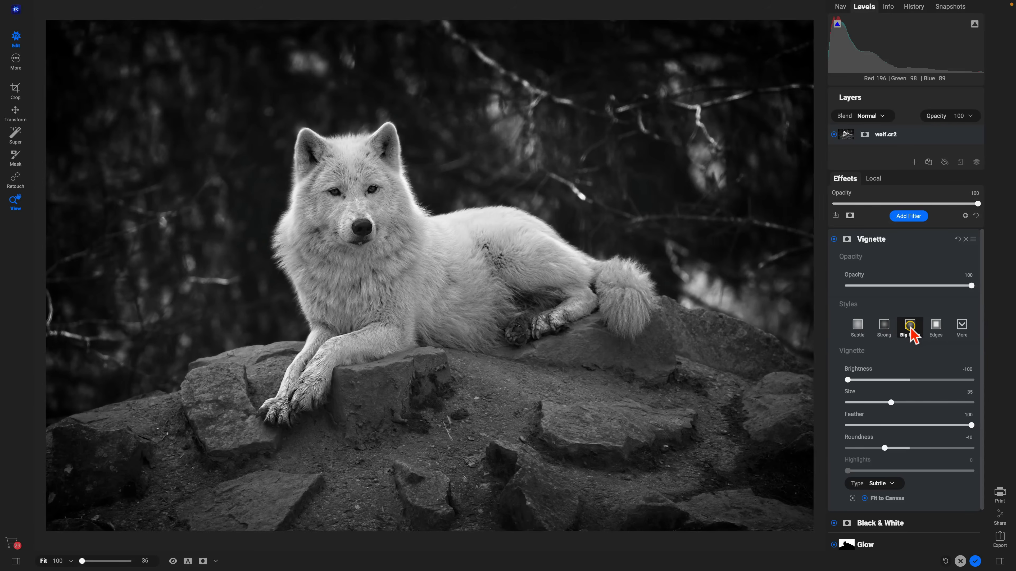
left_click(909, 325)
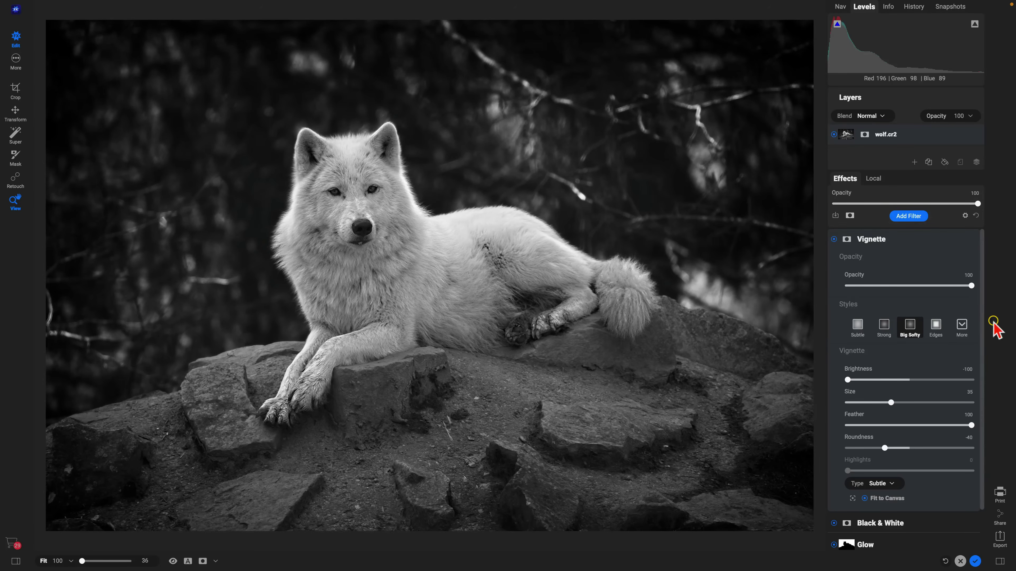
left_click(173, 560)
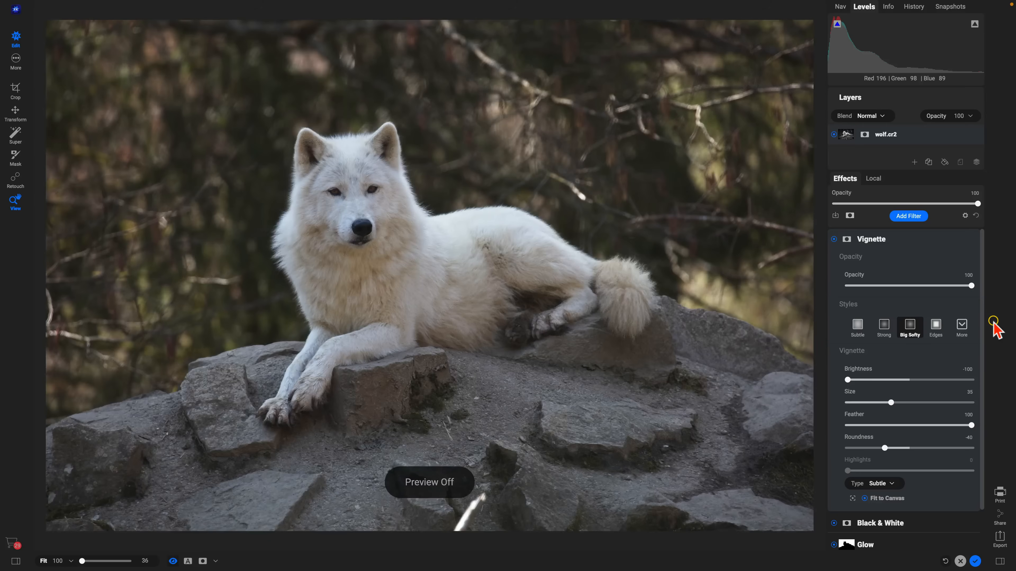